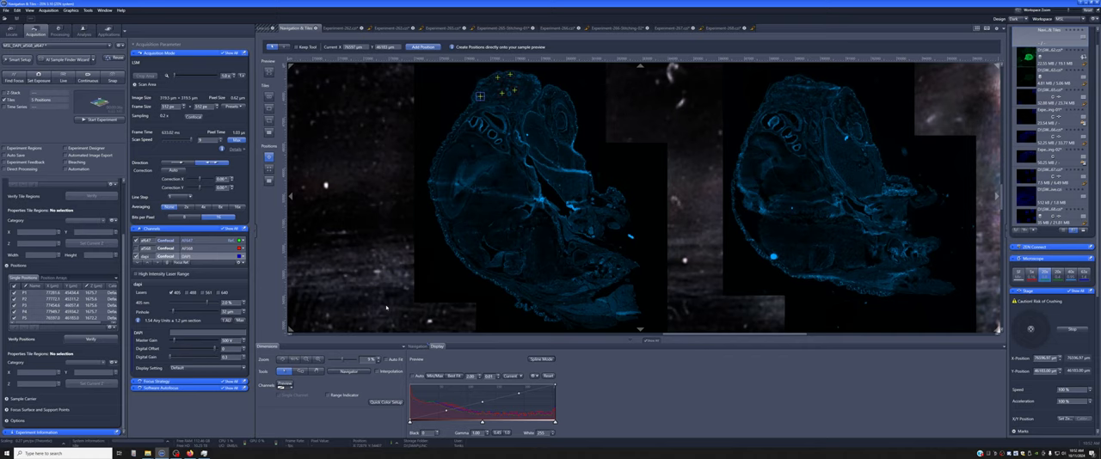
mouse_move(344, 285)
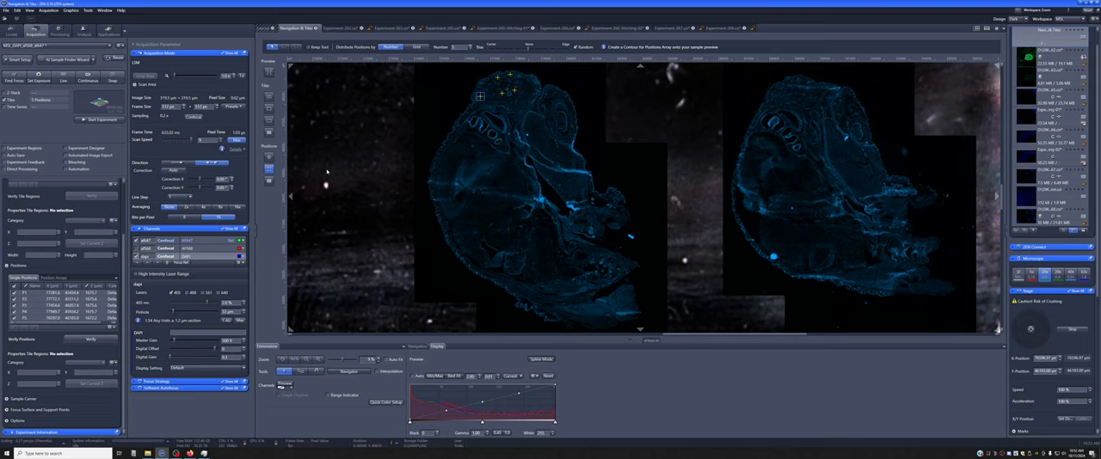
mouse_move(461, 51)
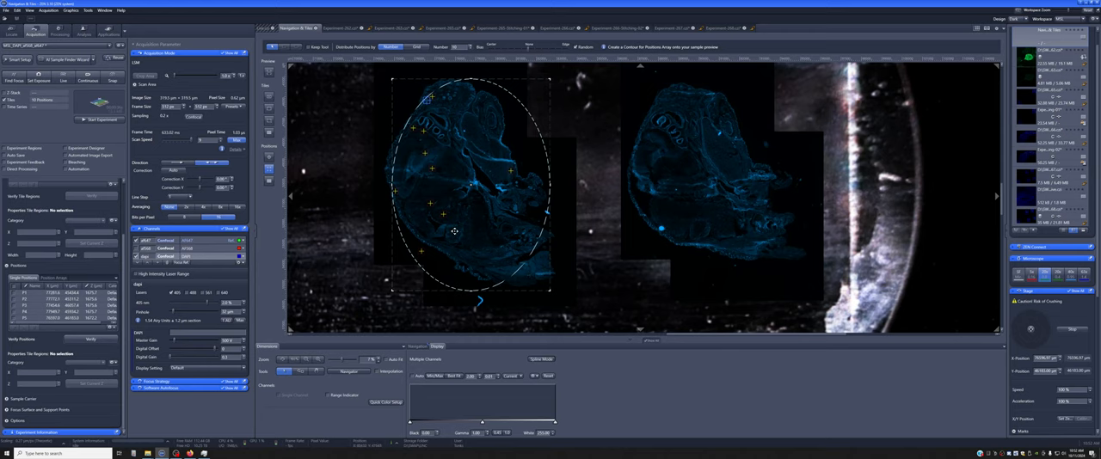
mouse_move(462, 251)
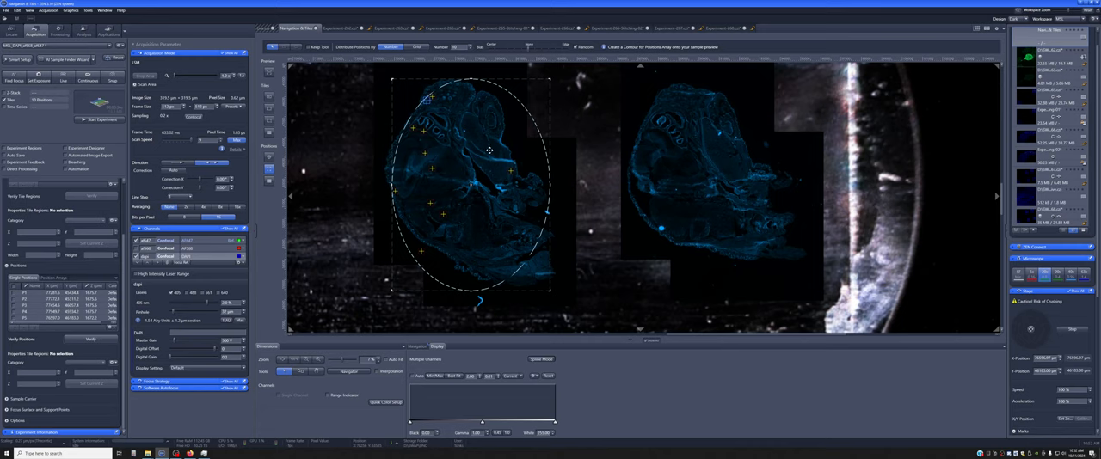
mouse_move(433, 251)
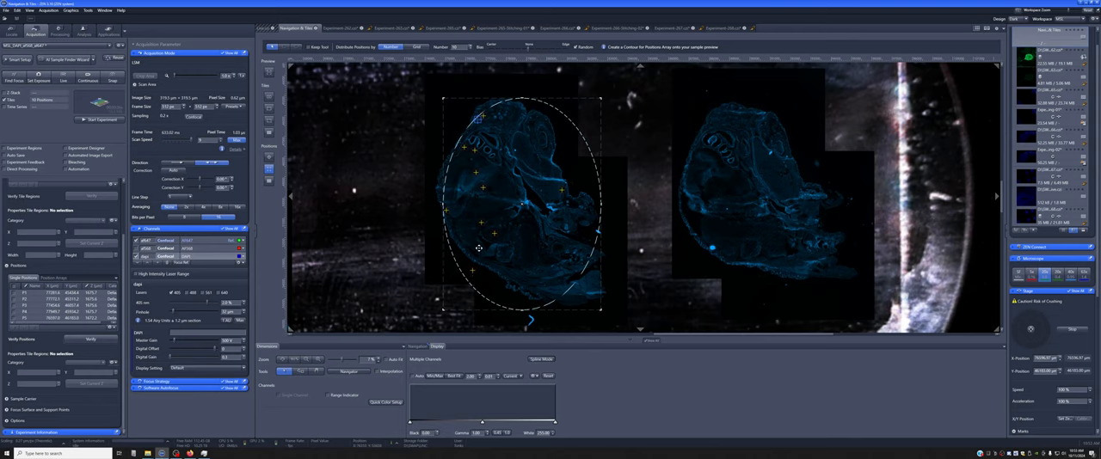
mouse_move(468, 155)
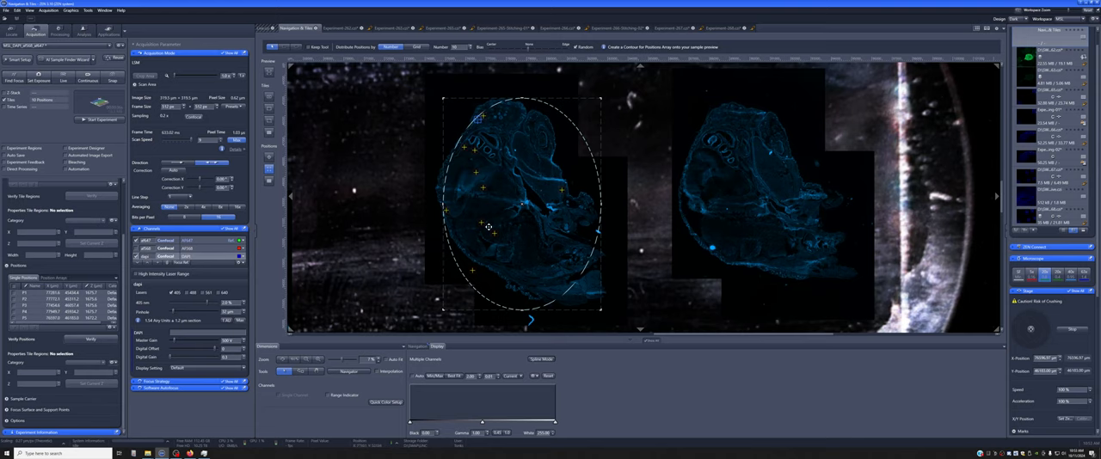
mouse_move(571, 227)
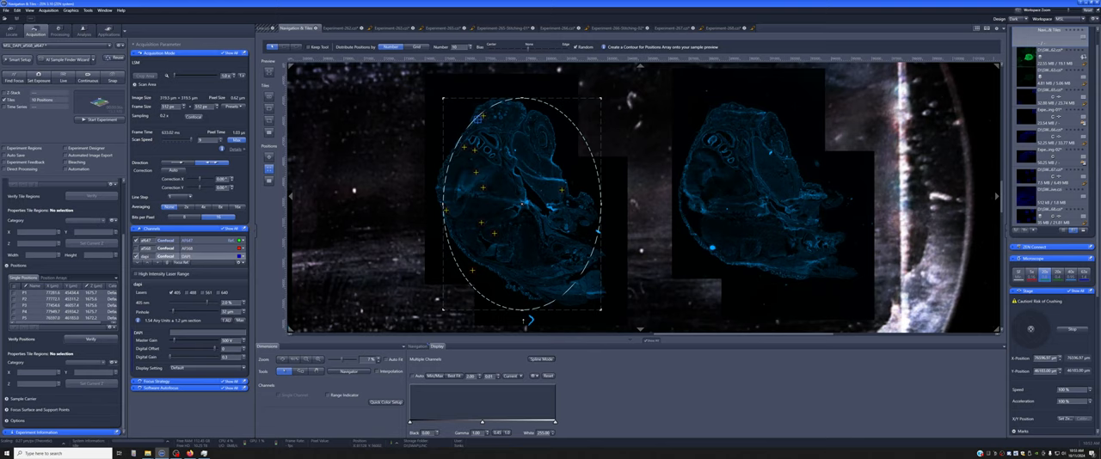
mouse_move(559, 200)
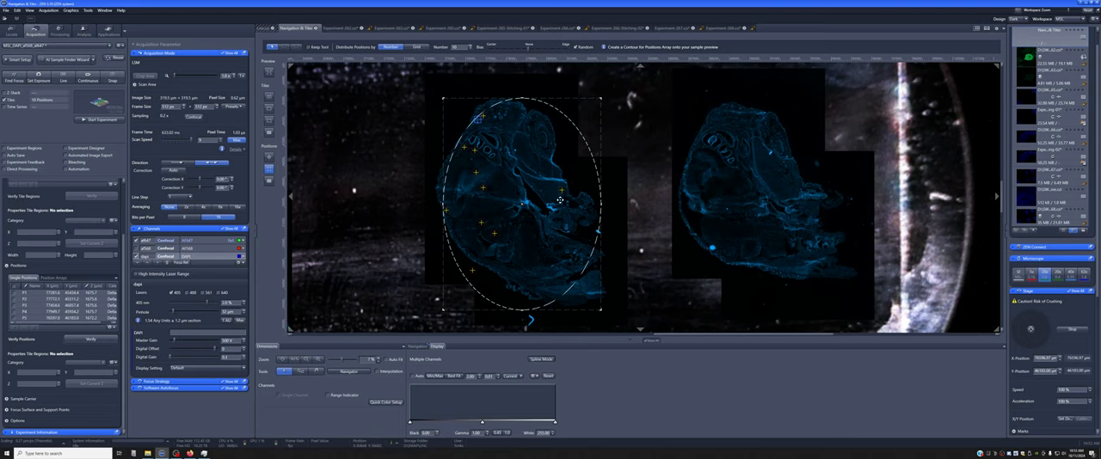